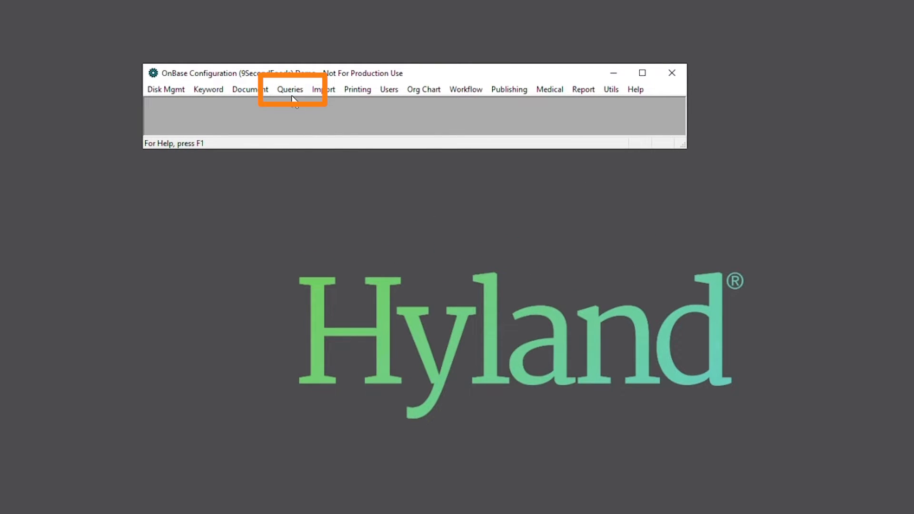
Step: Start a new custom query named 'AP - Invoice Search' from Queries > Custom Queries
left_click(289, 89)
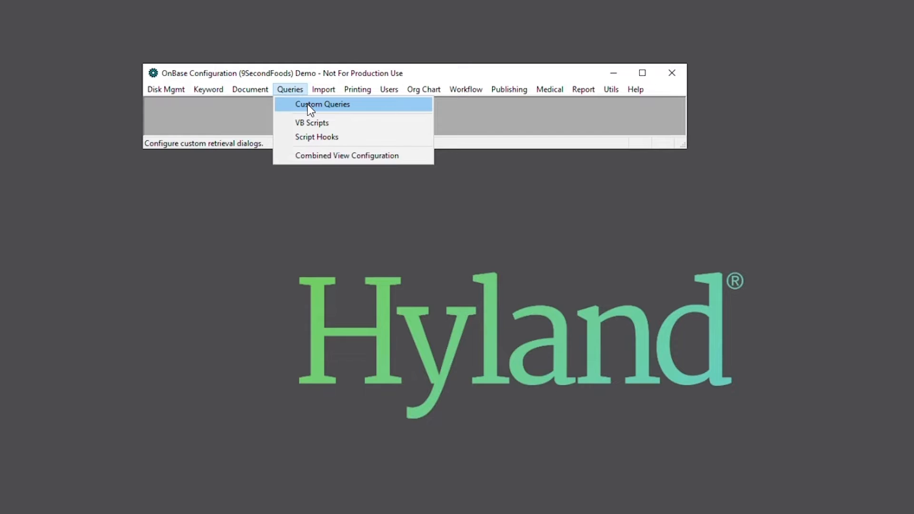
left_click(322, 103)
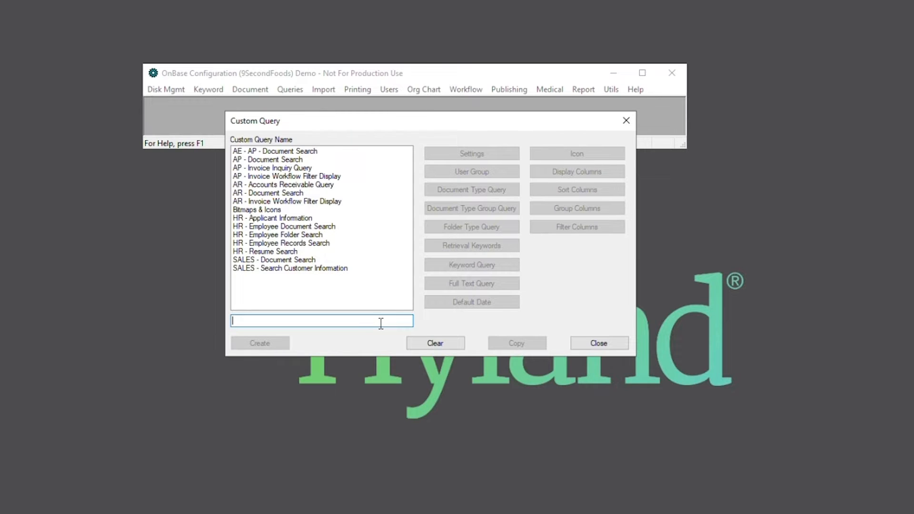
type("A")
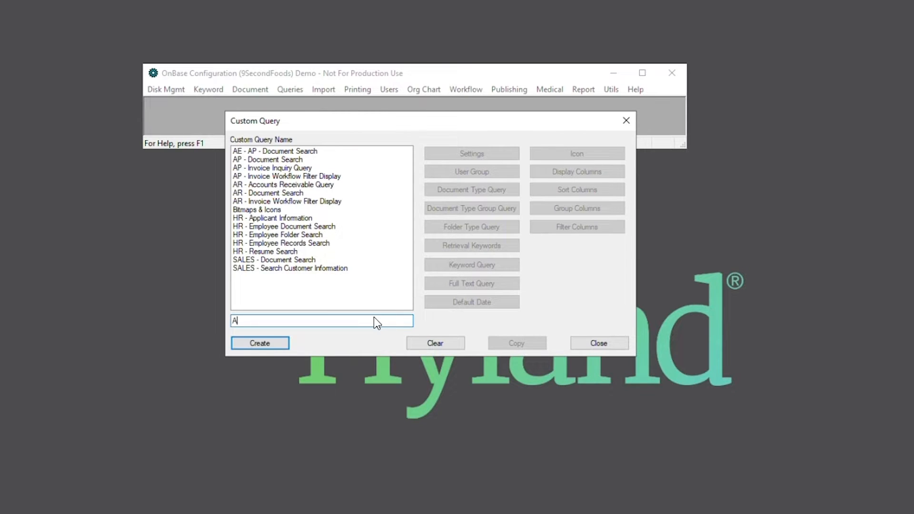
type("P -")
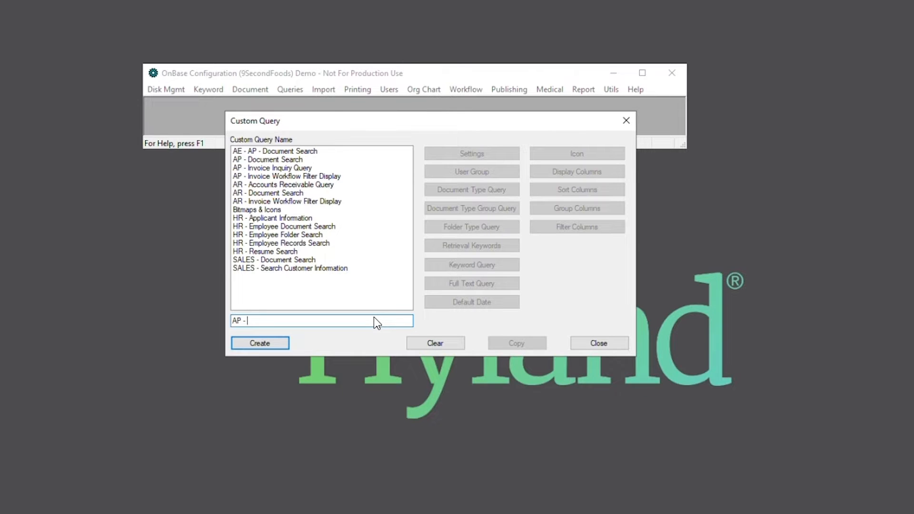
type("Invoice Se")
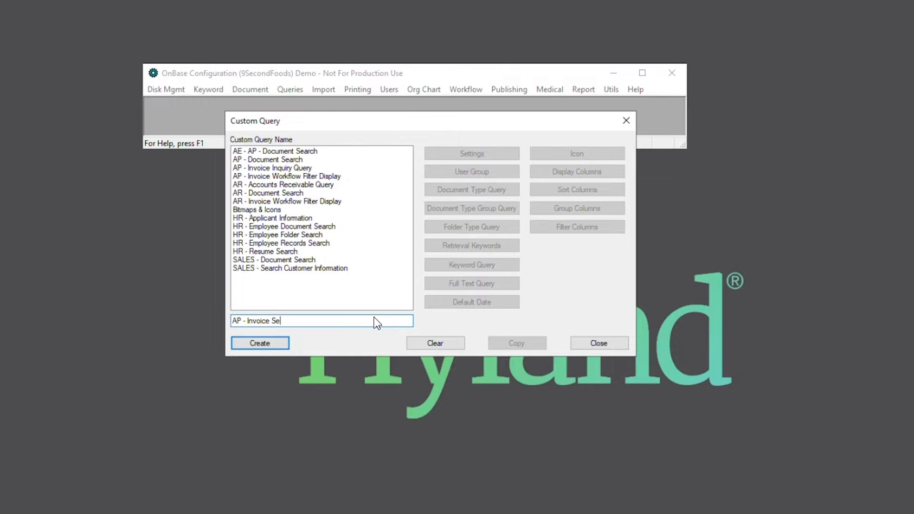
type("arch")
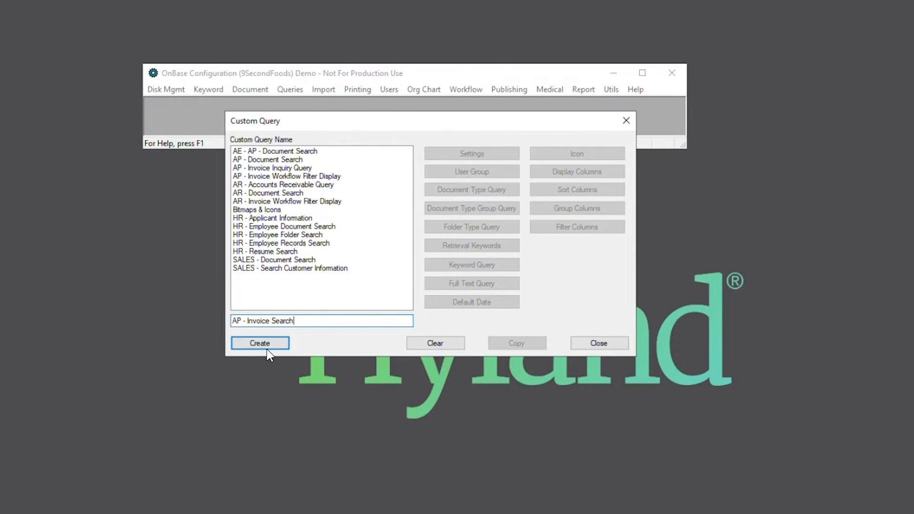
Step: Create the query and assign it to the AP user groups and AR USERS
left_click(471, 170)
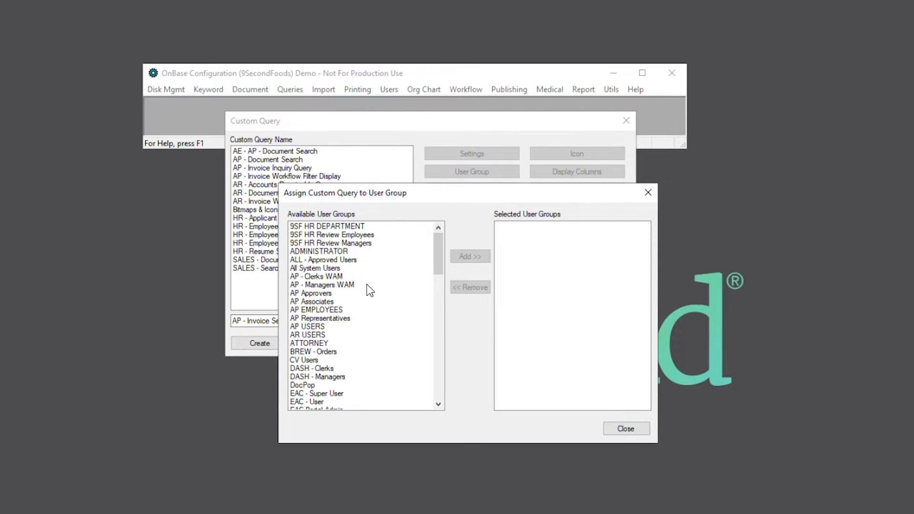
mouse_move(365, 277)
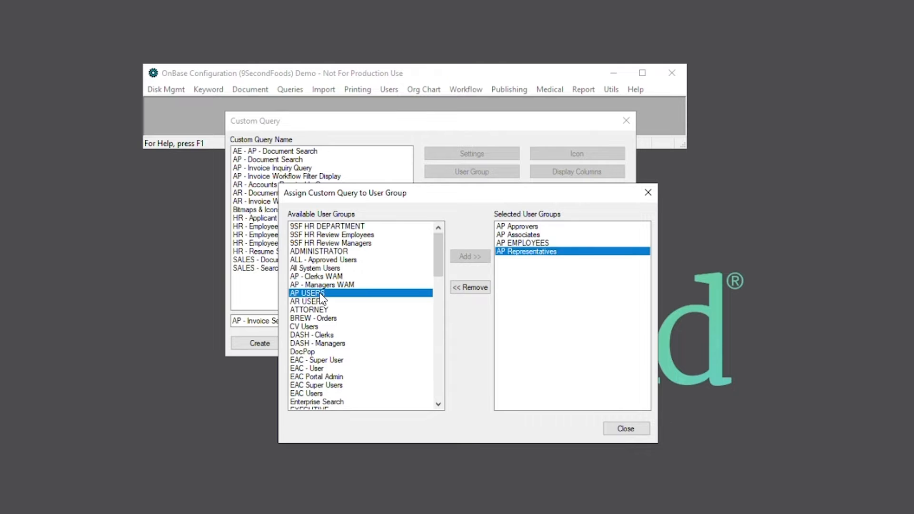
left_click(469, 256)
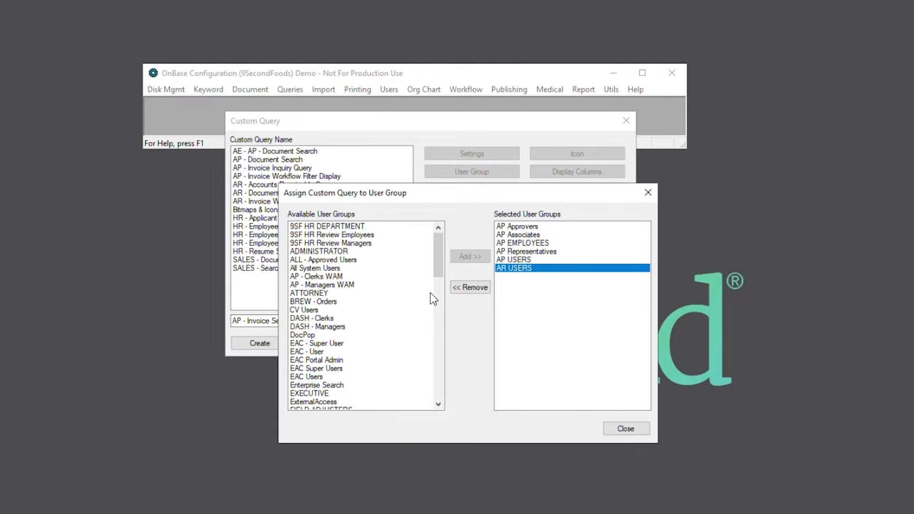
scroll("down", 3)
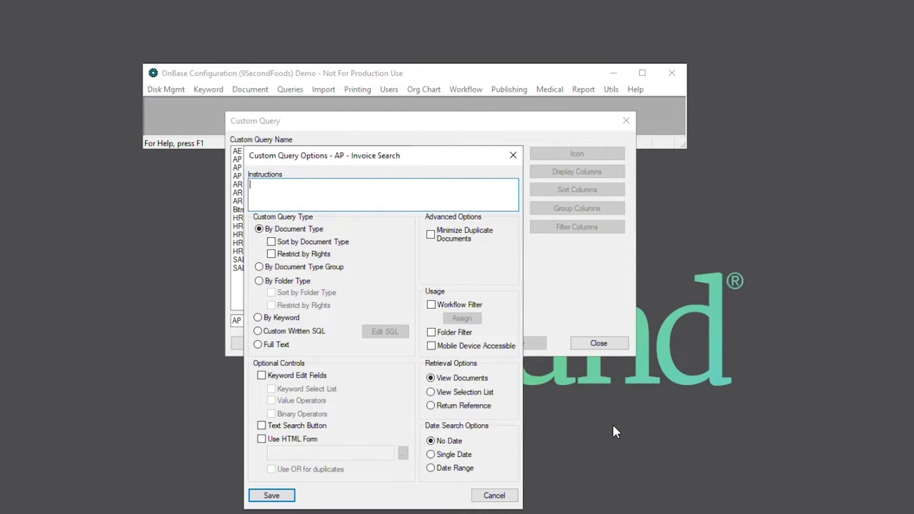
mouse_move(402, 225)
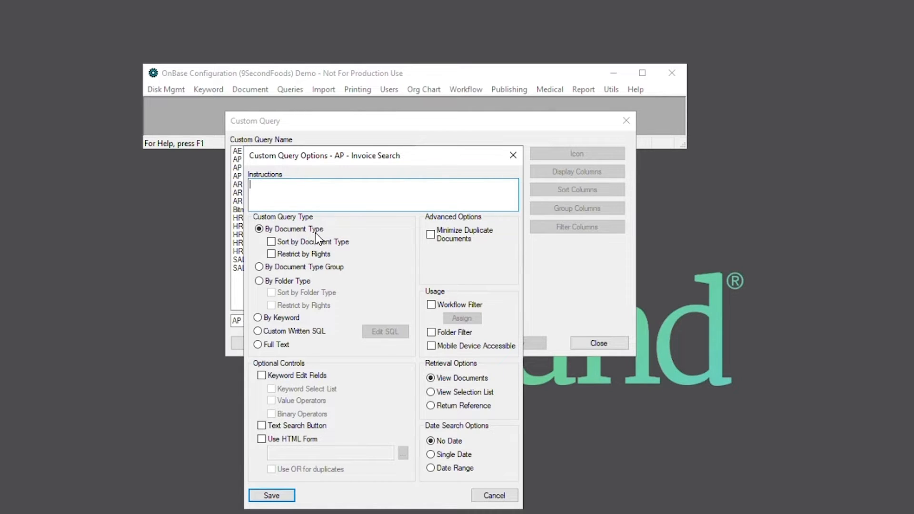
mouse_move(332, 232)
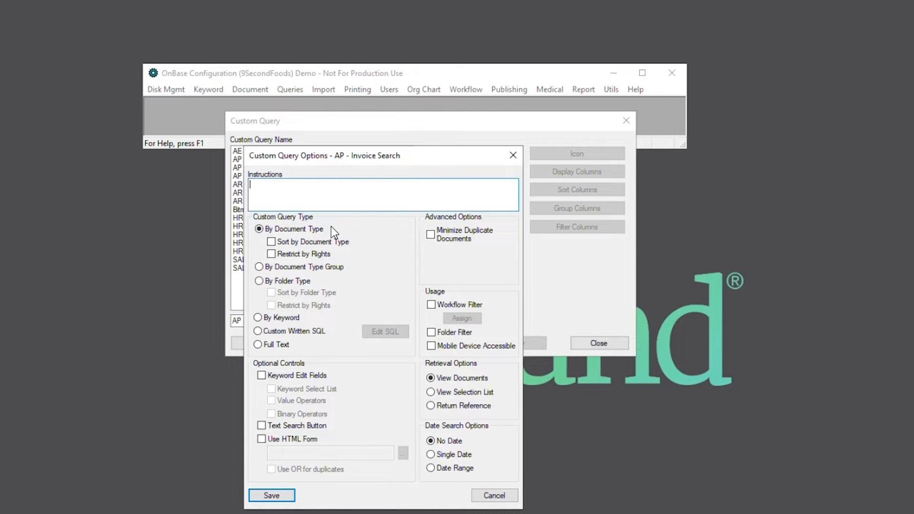
Step: Enable Restrict by Rights and Keyword Edit Fields in the query options
left_click(271, 253)
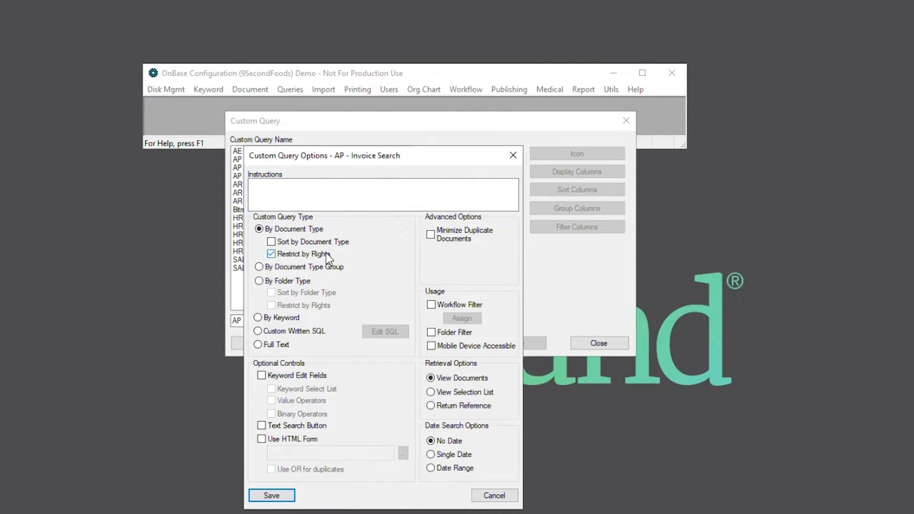
mouse_move(349, 260)
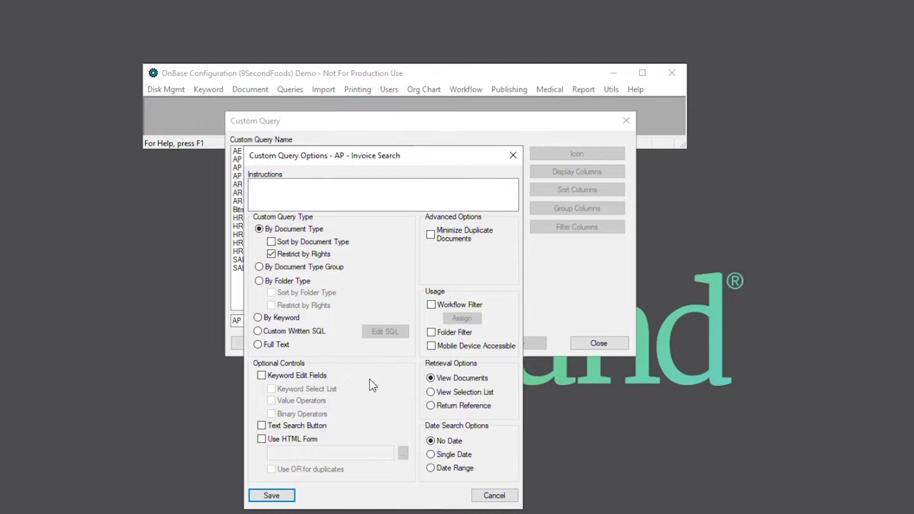
left_click(261, 375)
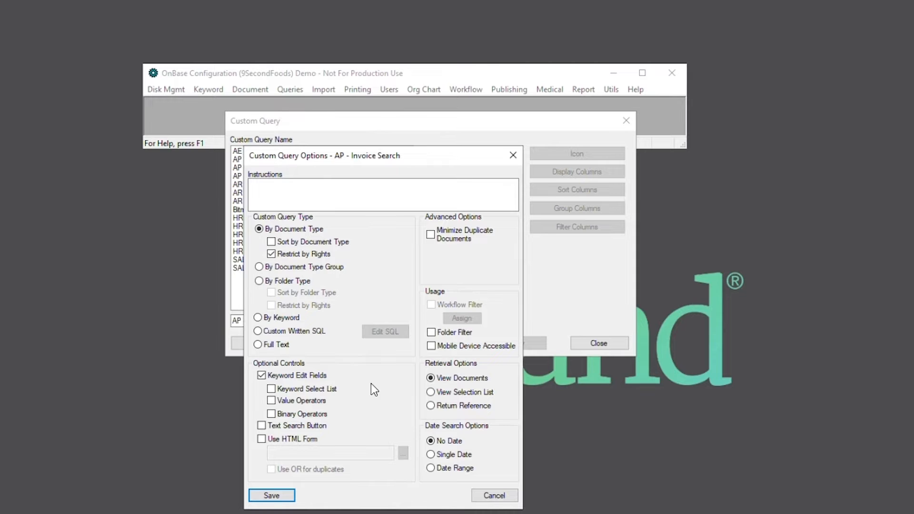
mouse_move(356, 394)
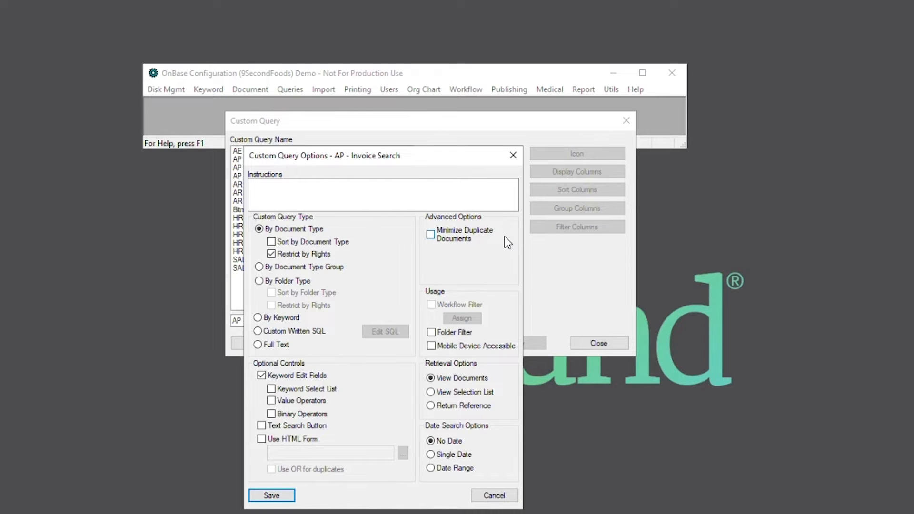
Step: Enable Minimize Duplicate Documents and Date Range searching, then save the options
left_click(430, 234)
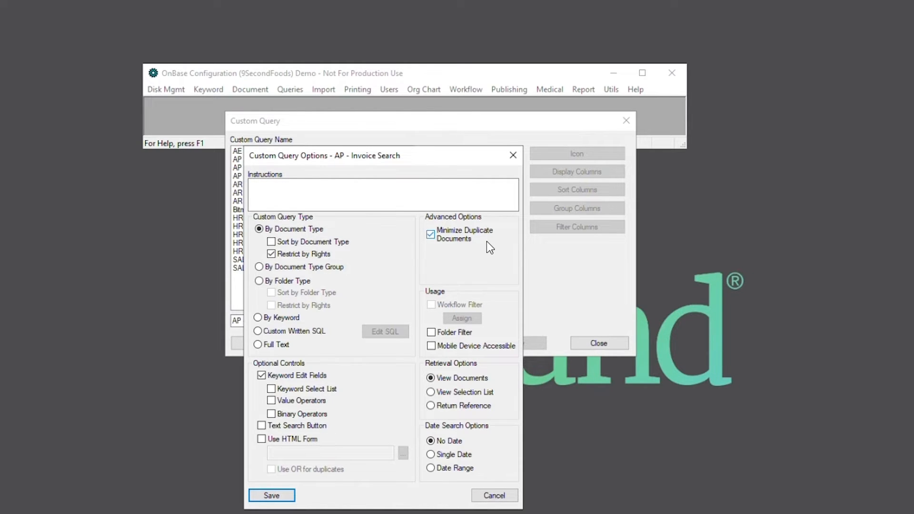
mouse_move(491, 270)
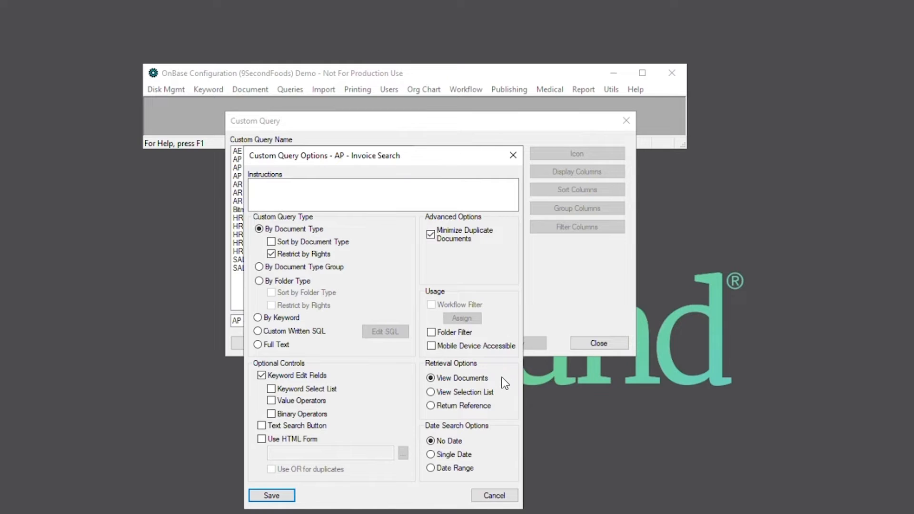
mouse_move(504, 379)
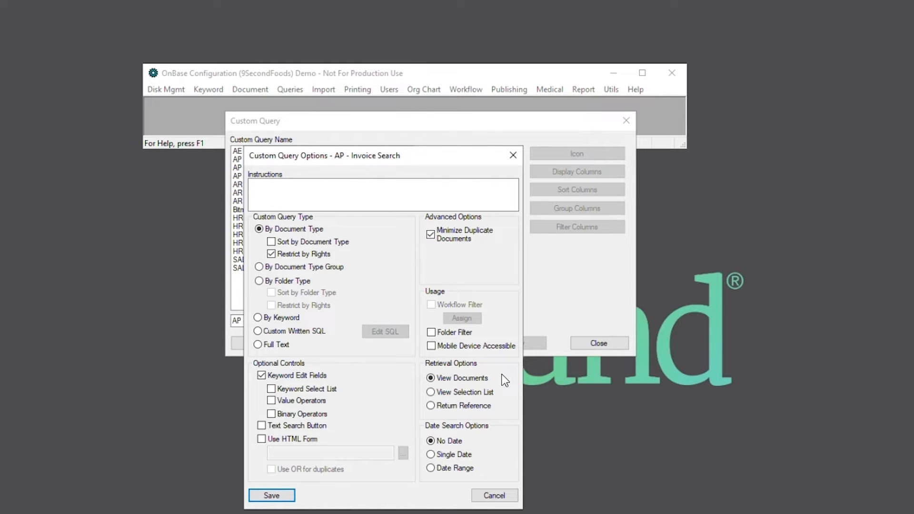
mouse_move(488, 445)
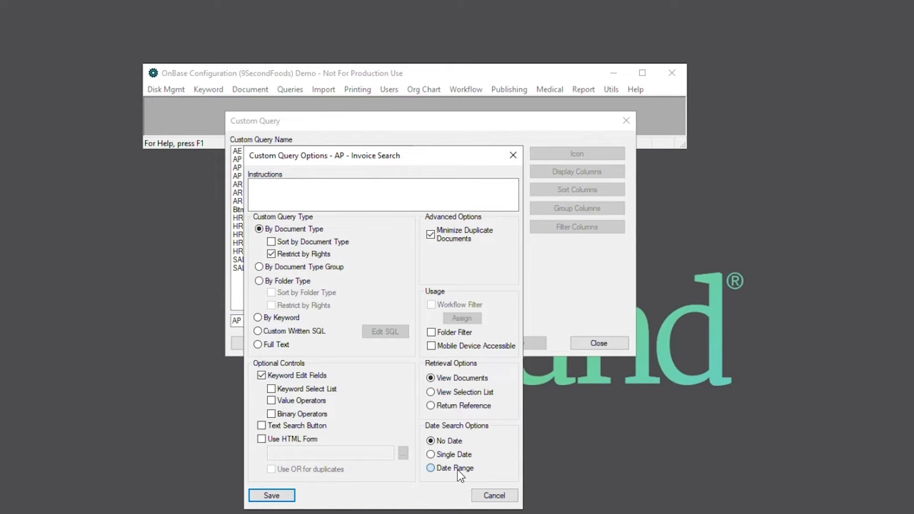
left_click(430, 467)
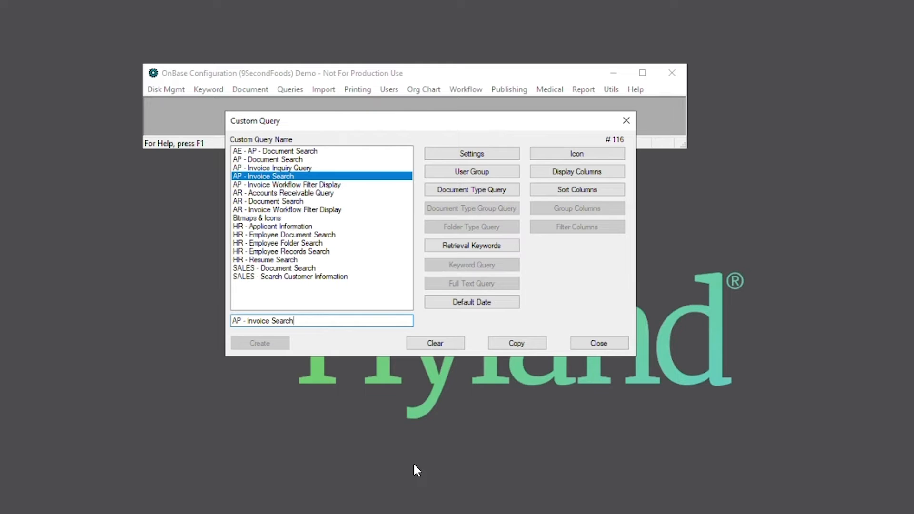
Step: Add AP - Vendor Invoice as the query's document type
left_click(471, 189)
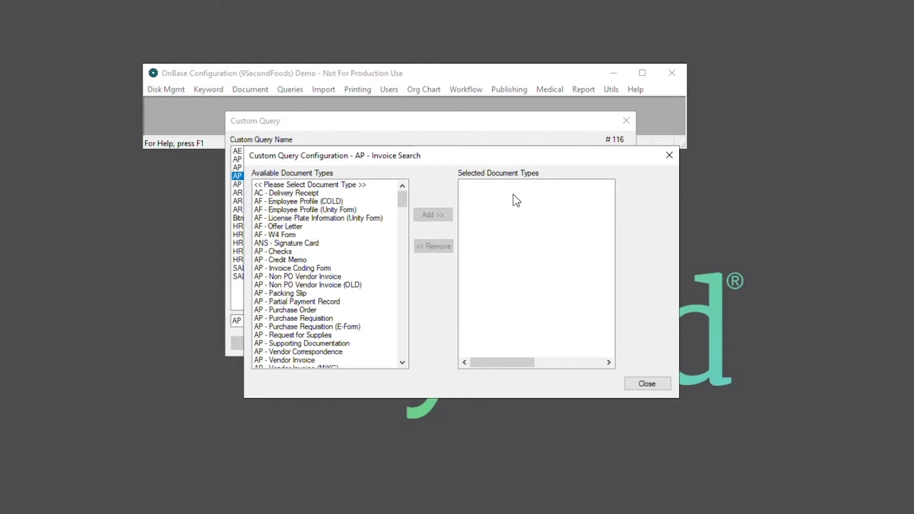
left_click(284, 360)
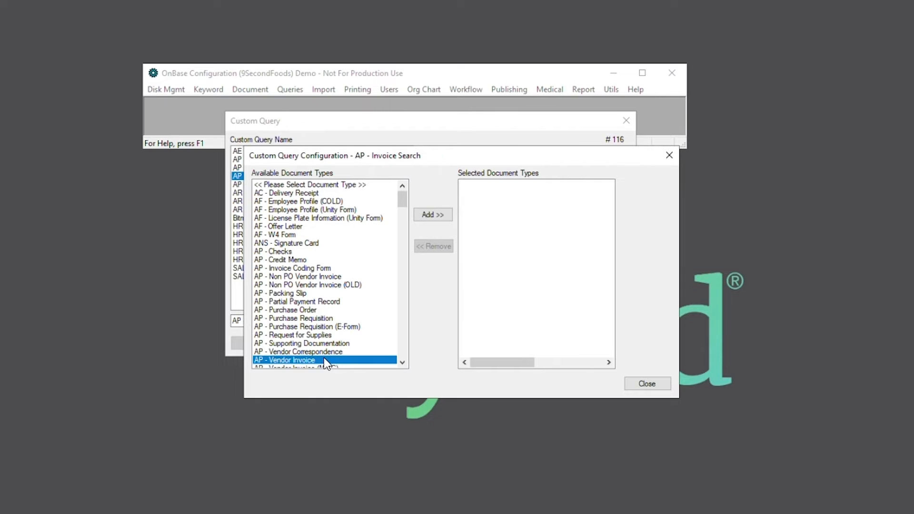
left_click(432, 214)
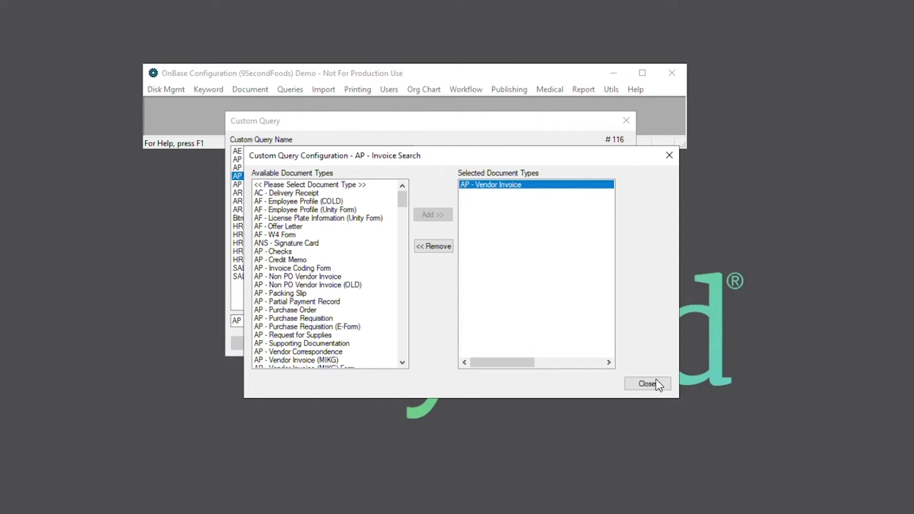
left_click(647, 383)
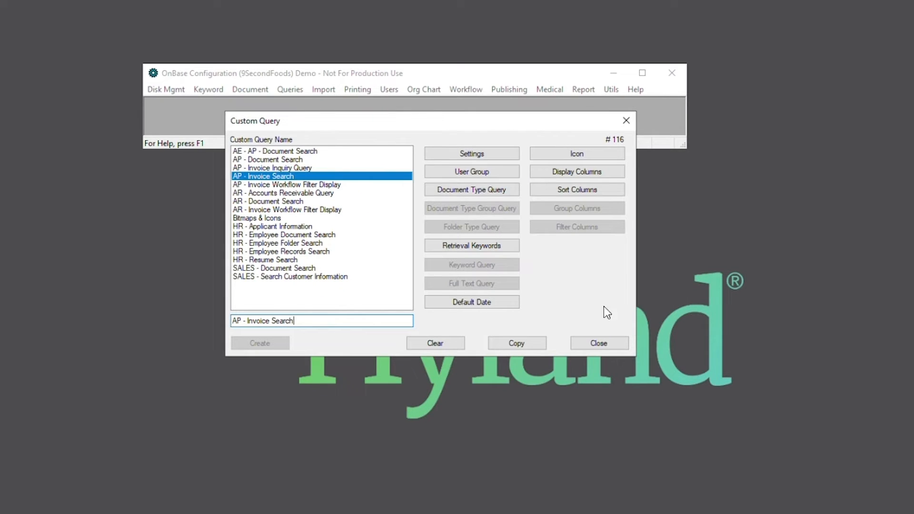
Step: Confirm Invoice #, Vendor # and Vendor Name as the retrieval keywords
left_click(471, 244)
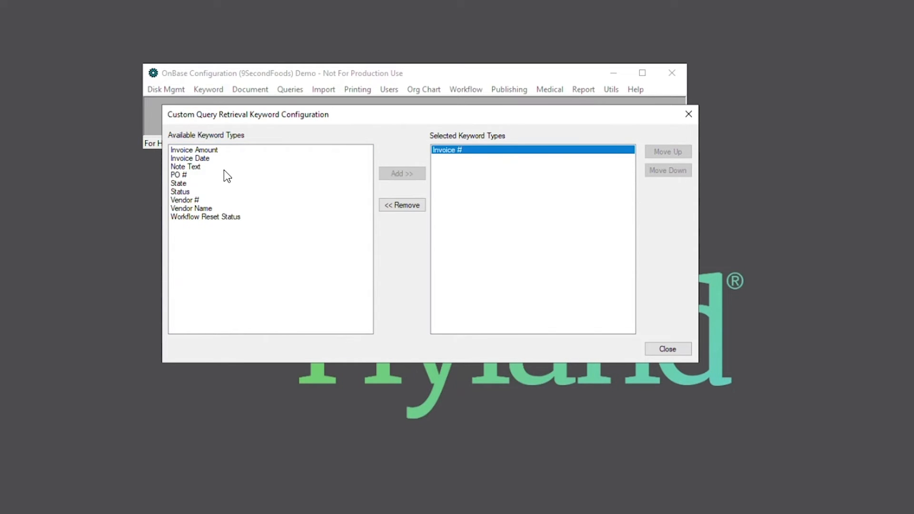
mouse_move(220, 201)
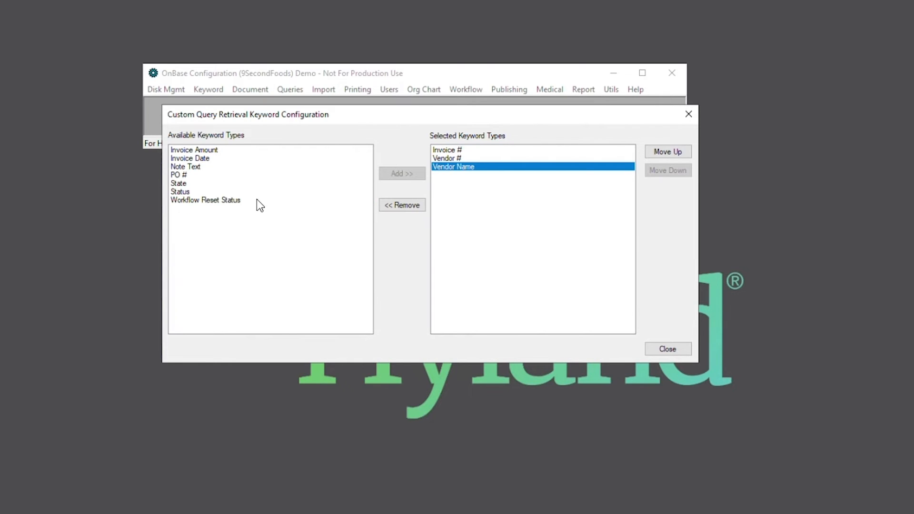
mouse_move(511, 255)
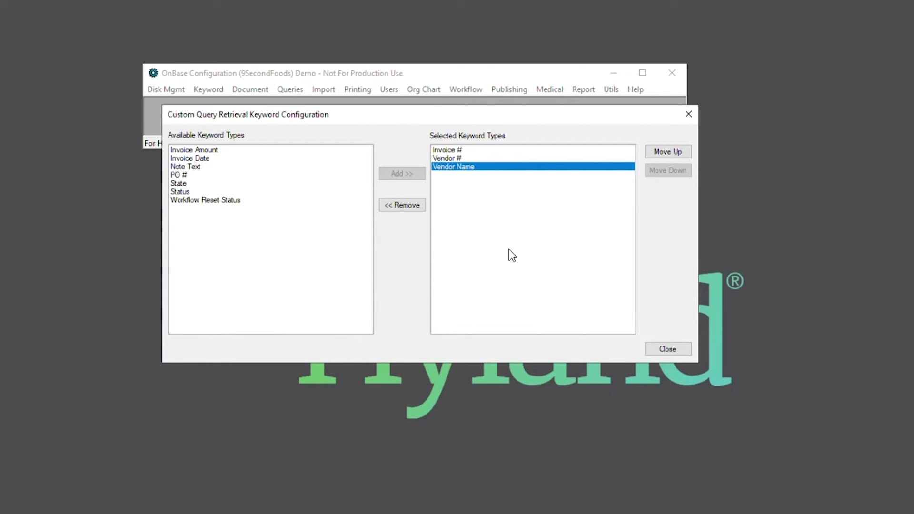
left_click(666, 348)
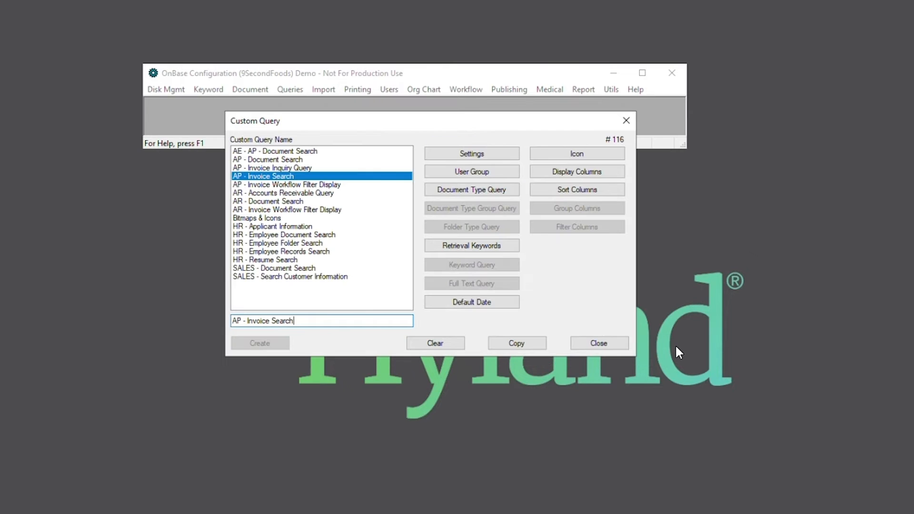
left_click(471, 301)
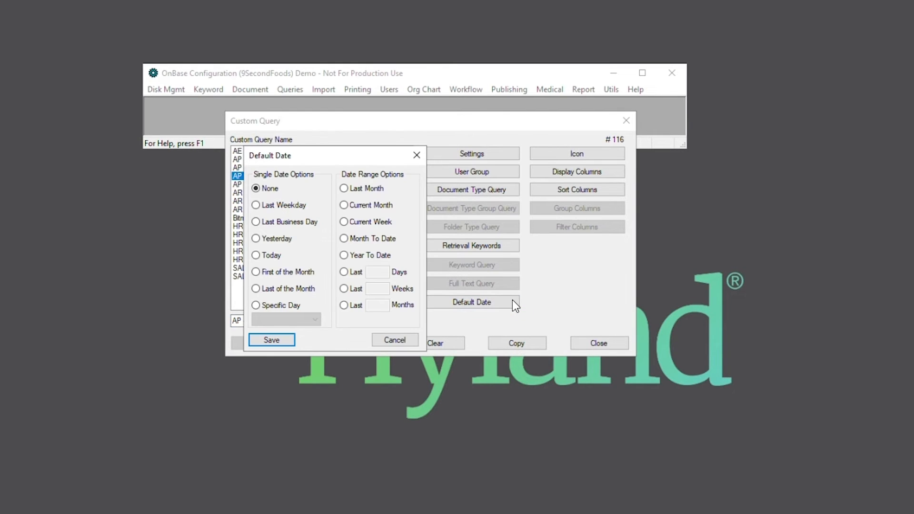
mouse_move(429, 238)
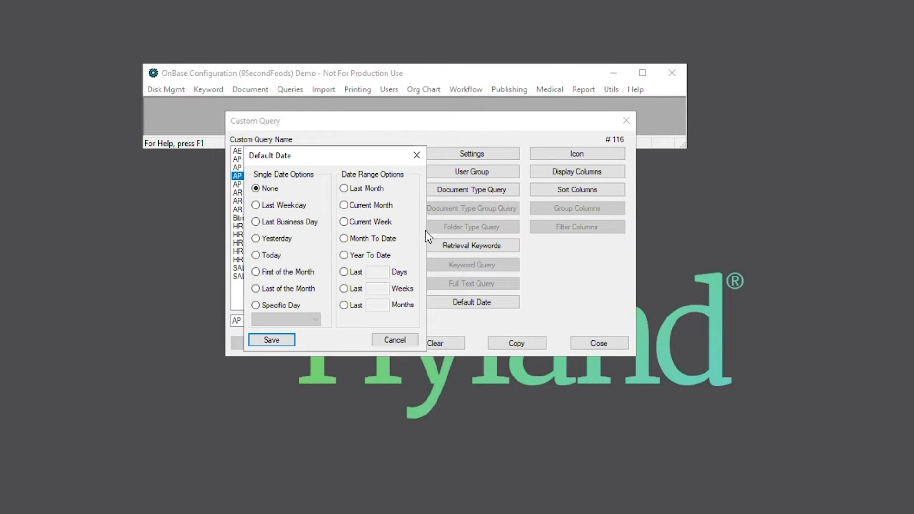
mouse_move(428, 154)
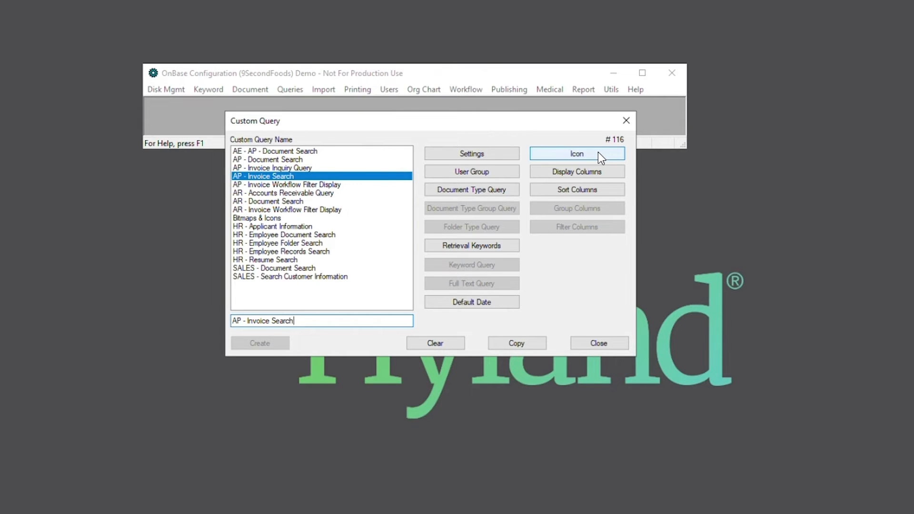
left_click(576, 153)
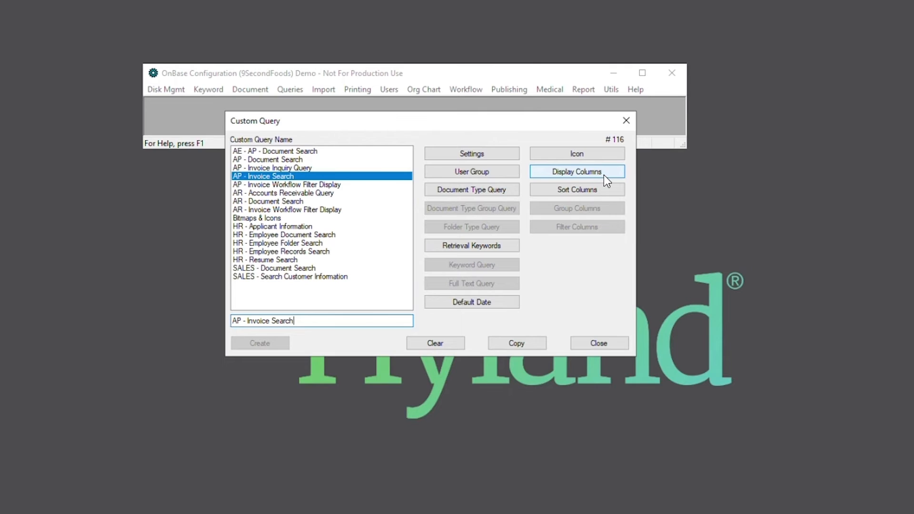
mouse_move(608, 181)
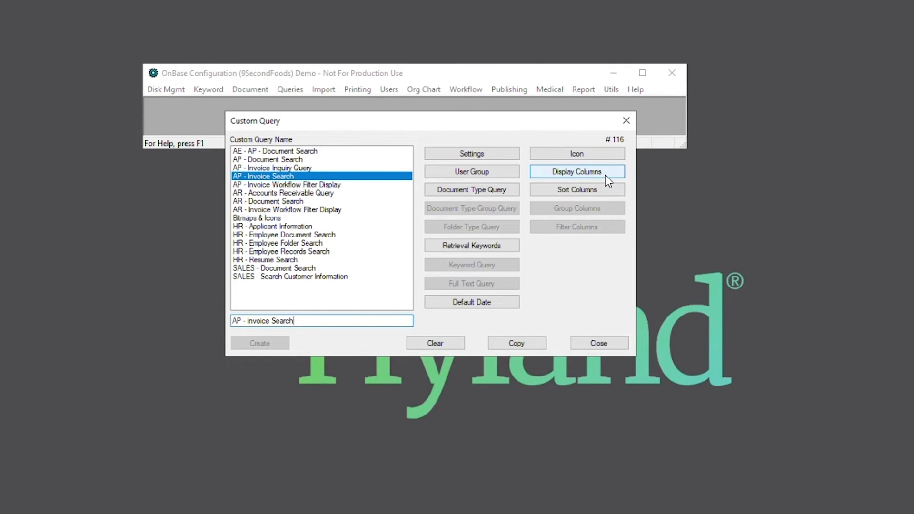
Step: Save display columns Invoice #, Vendor #, Vendor Name, Document Date and Status, accepting the width warning
left_click(576, 171)
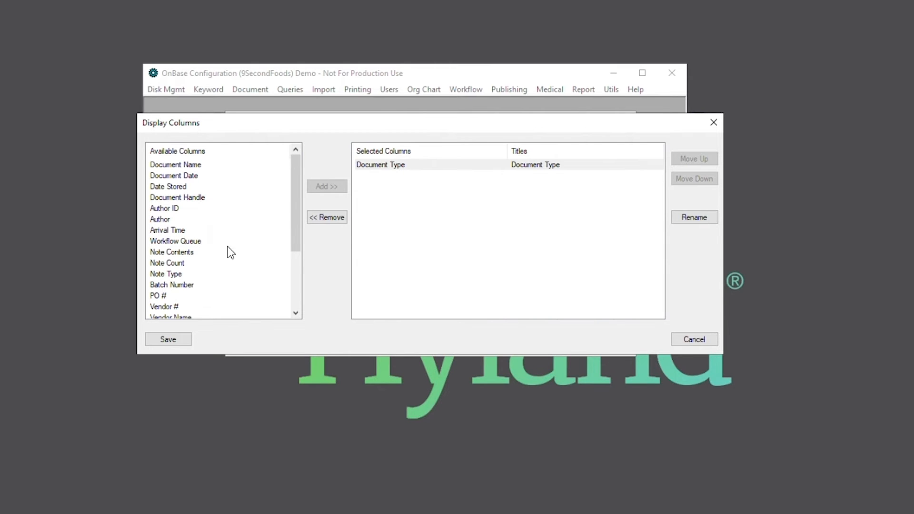
scroll("down", 3)
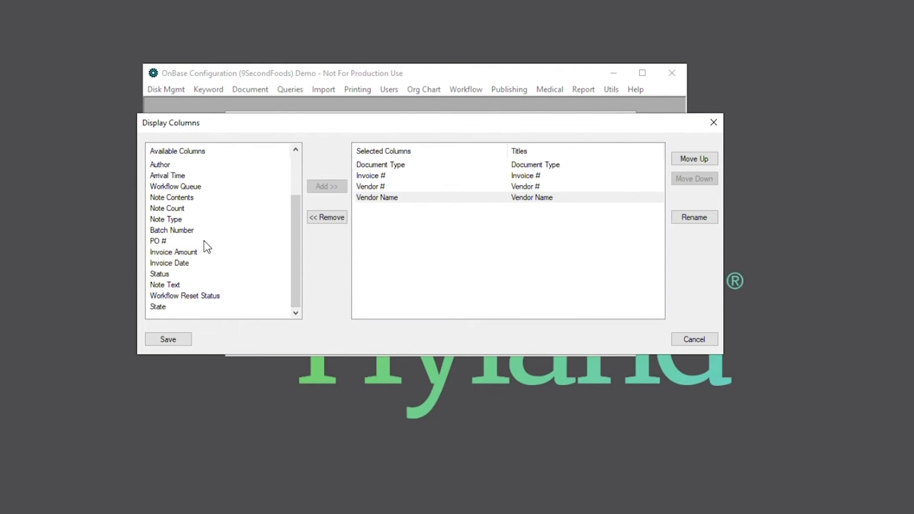
mouse_move(292, 234)
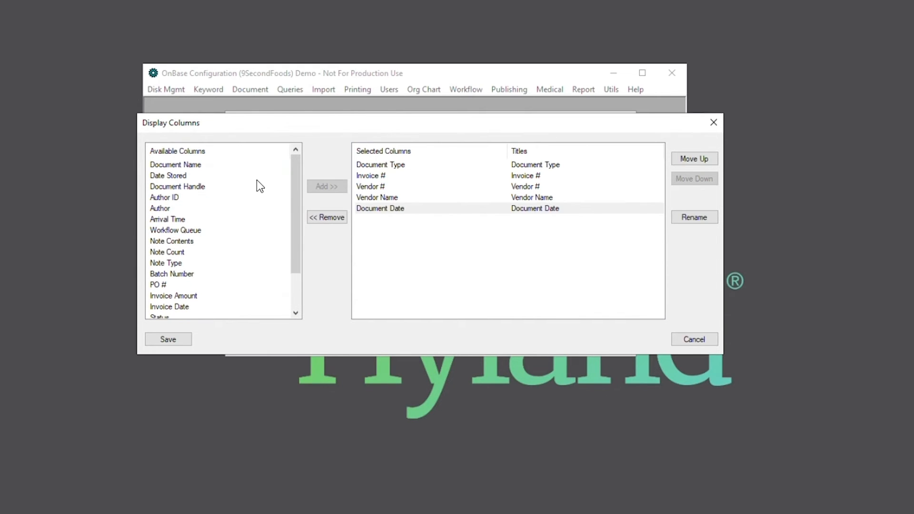
mouse_move(214, 322)
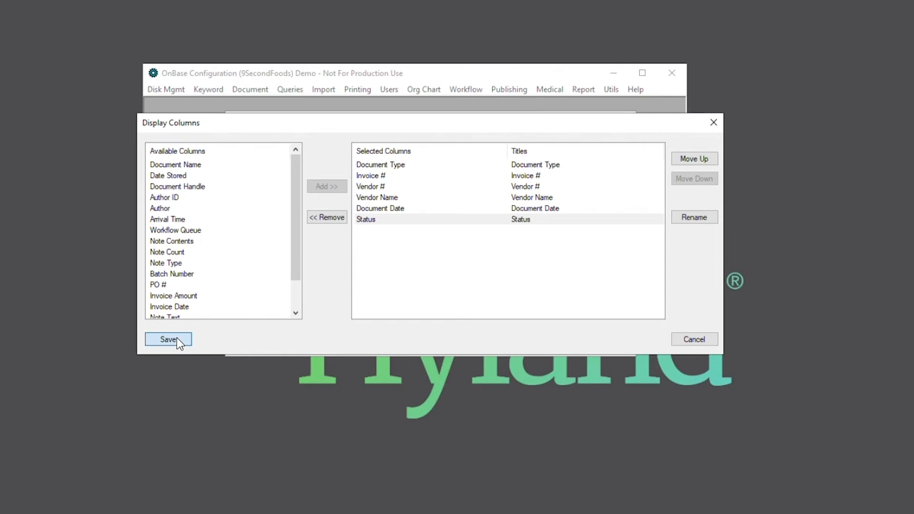
left_click(168, 338)
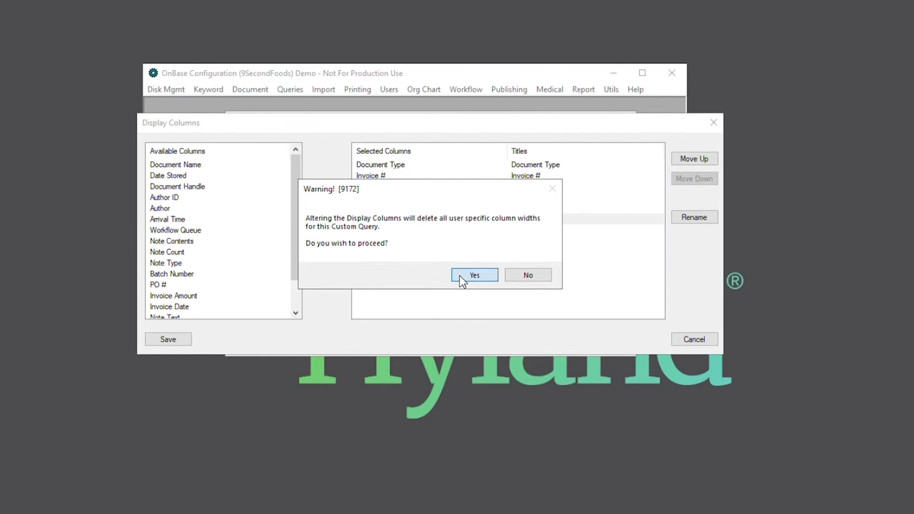
left_click(473, 274)
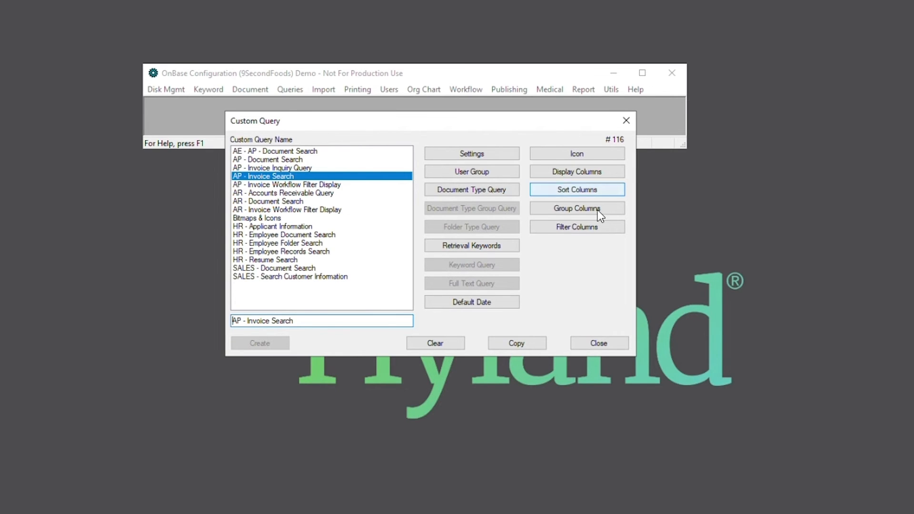
Step: Review Sort Columns without adding any and close the Custom Query dialog
left_click(575, 189)
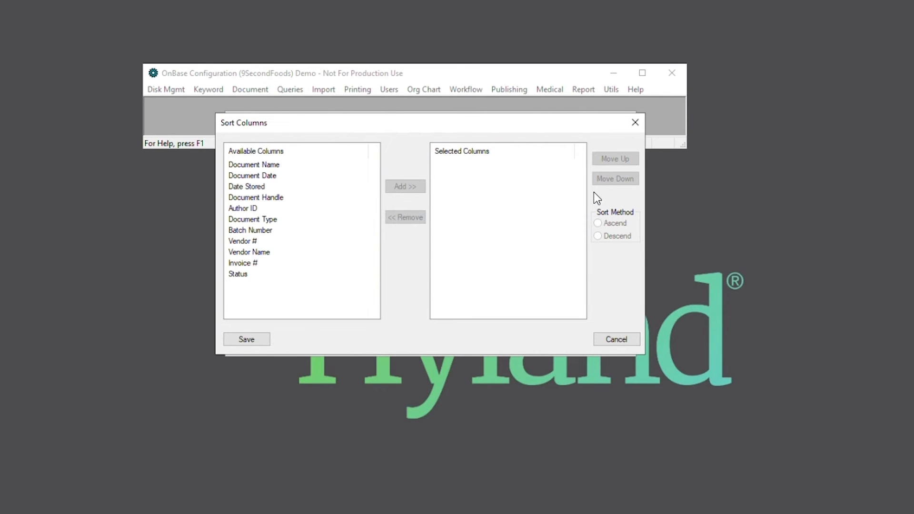
mouse_move(315, 320)
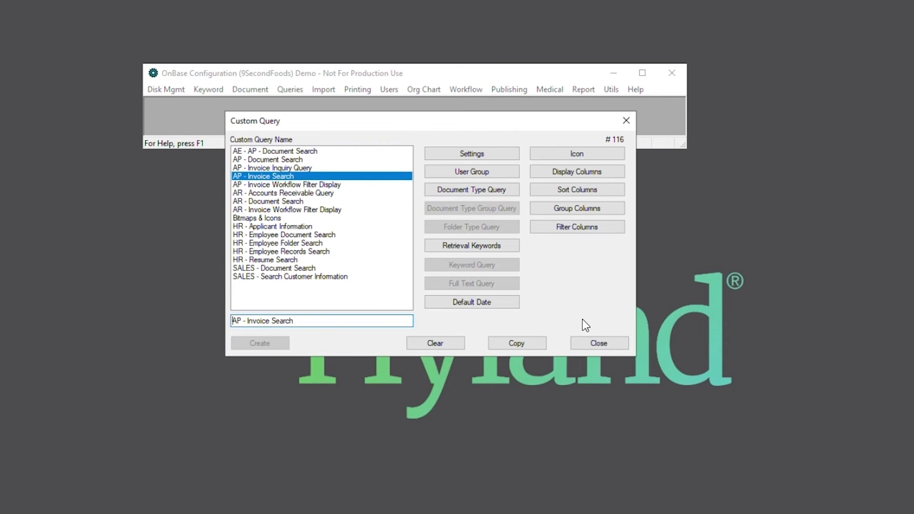
mouse_move(615, 355)
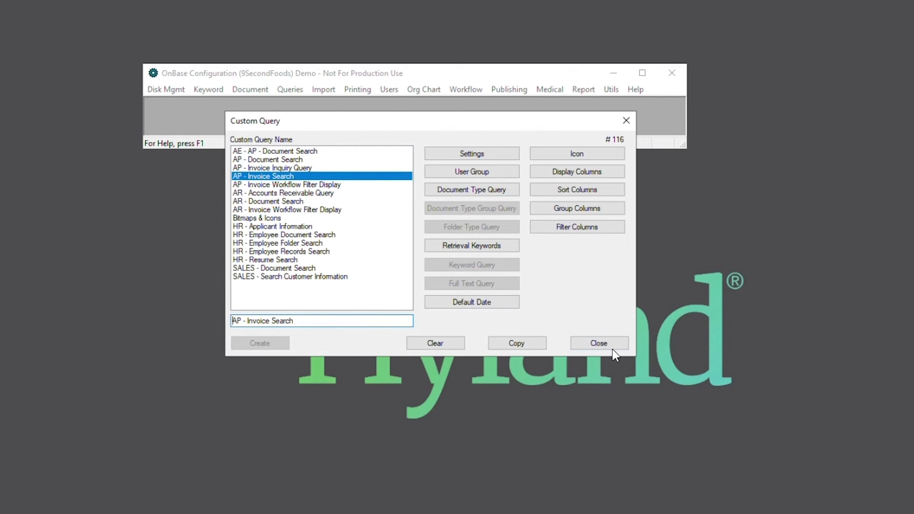
left_click(597, 342)
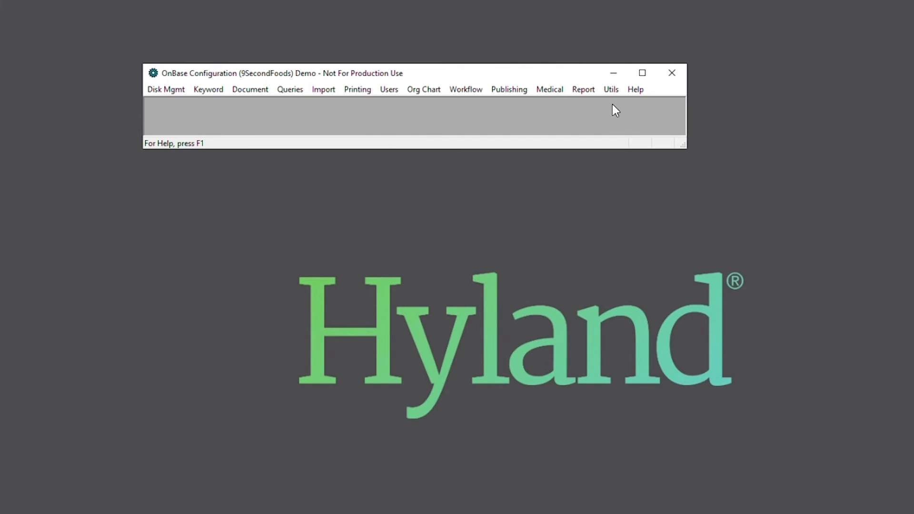
Step: Reset the application server cache via Utils > Service Monitoring
left_click(610, 90)
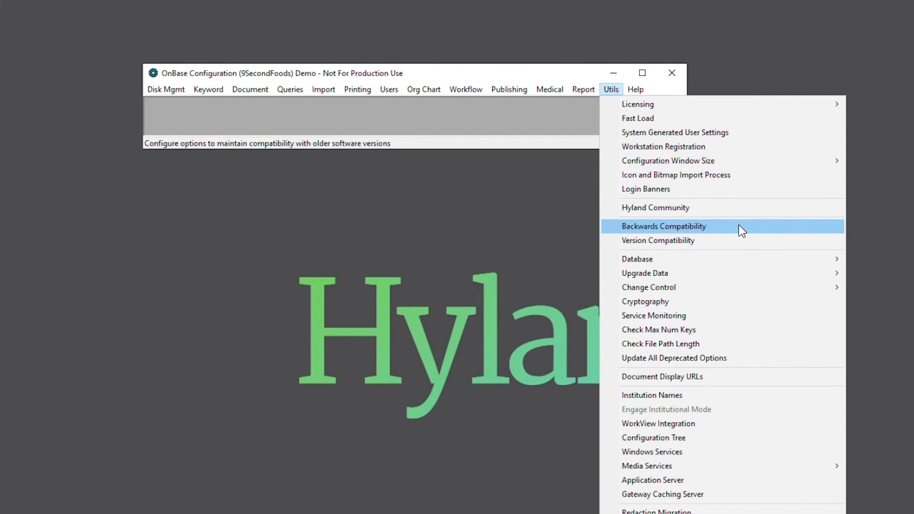
left_click(653, 315)
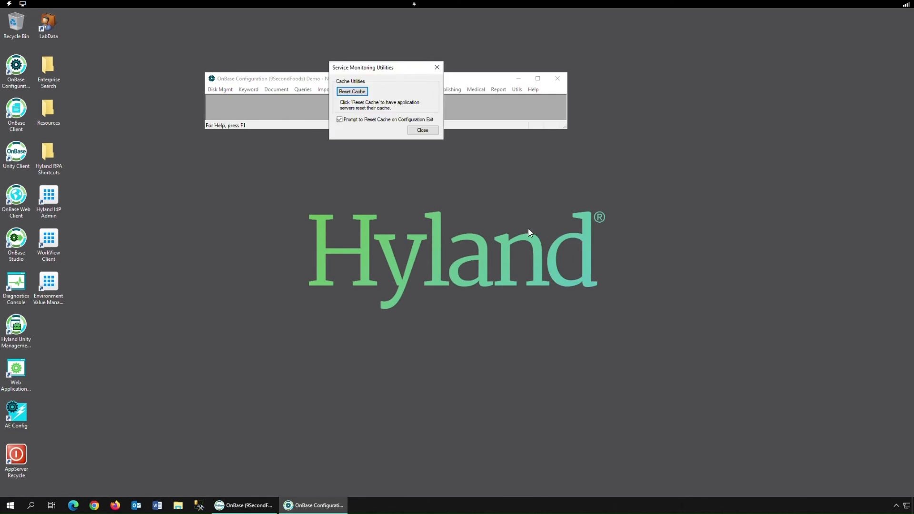
left_click(351, 92)
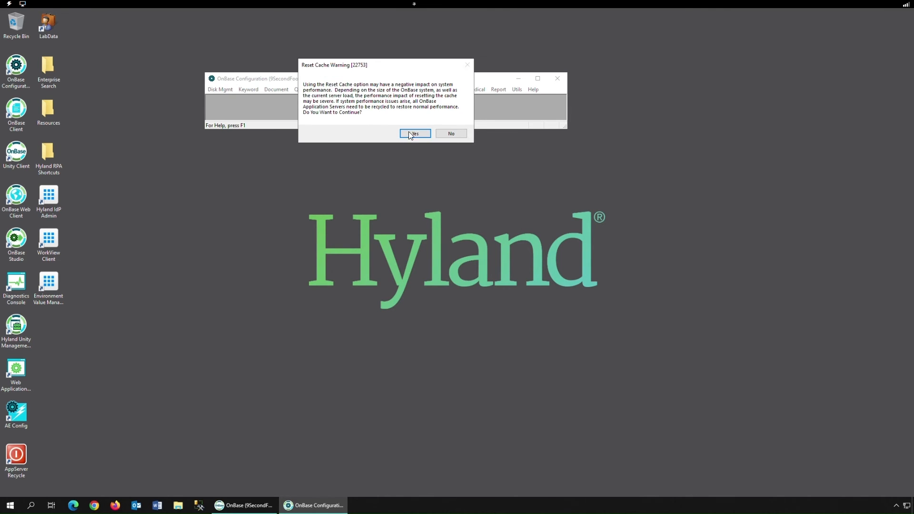
left_click(414, 134)
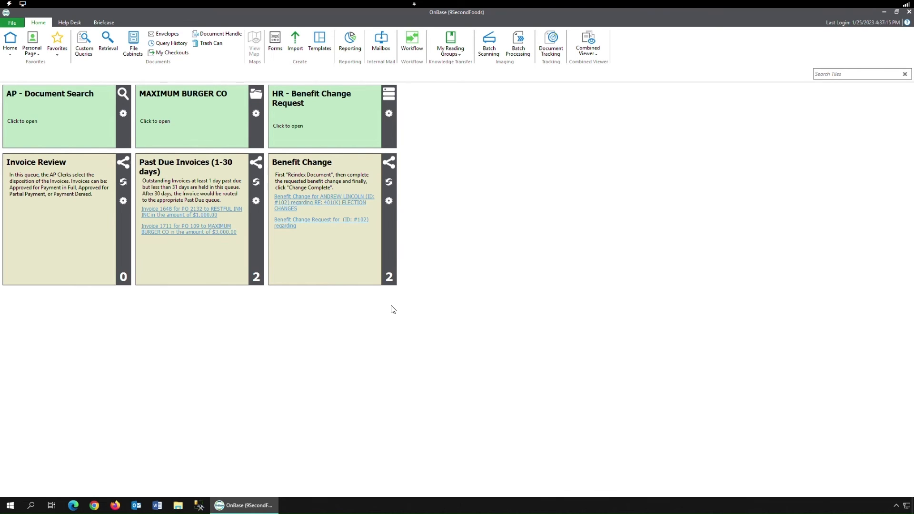
Step: Run the AP - Invoice Search custom query and enter 12 as the Vendor #
left_click(84, 44)
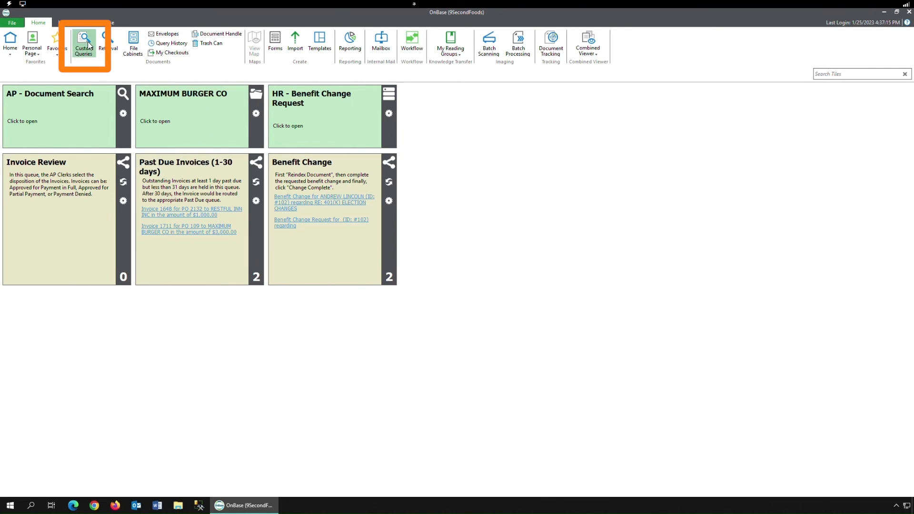
left_click(84, 44)
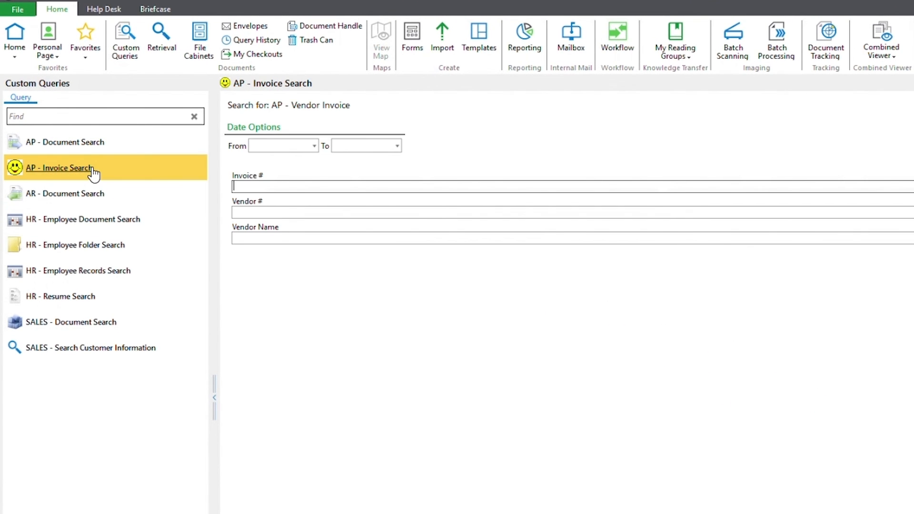
mouse_move(127, 120)
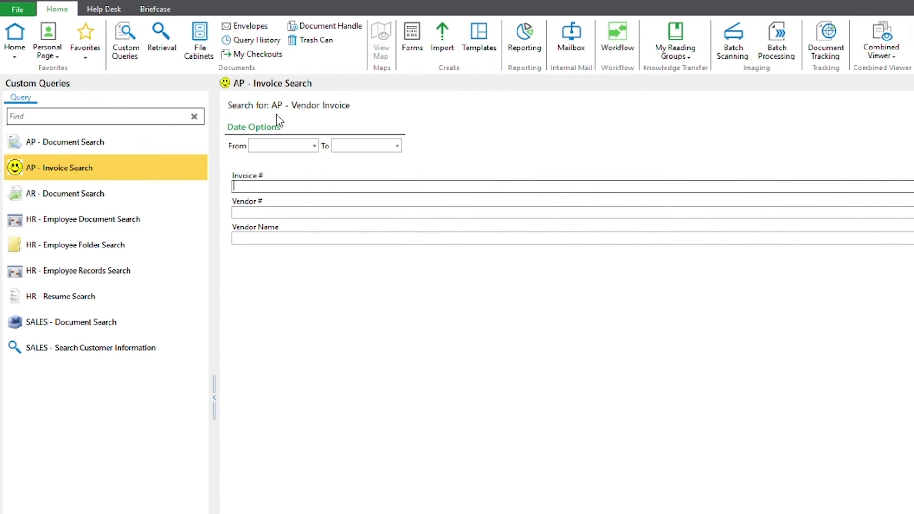
mouse_move(294, 123)
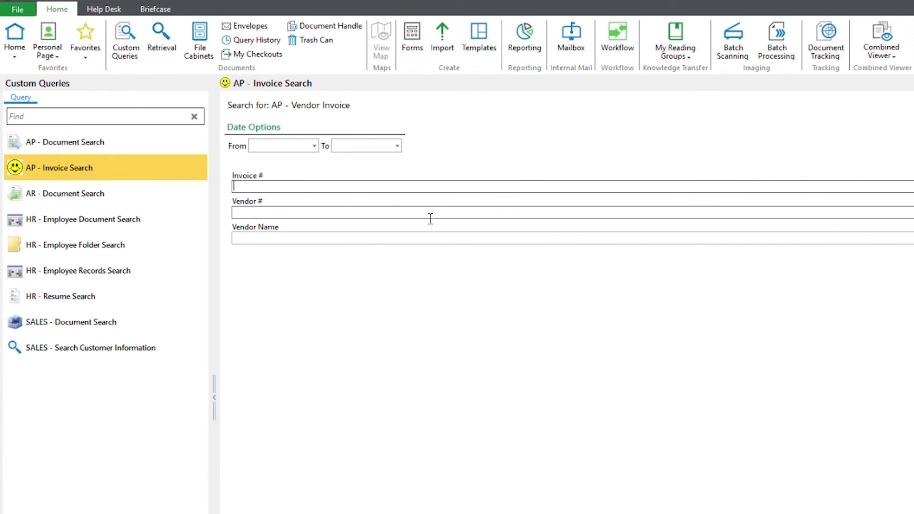
type("12")
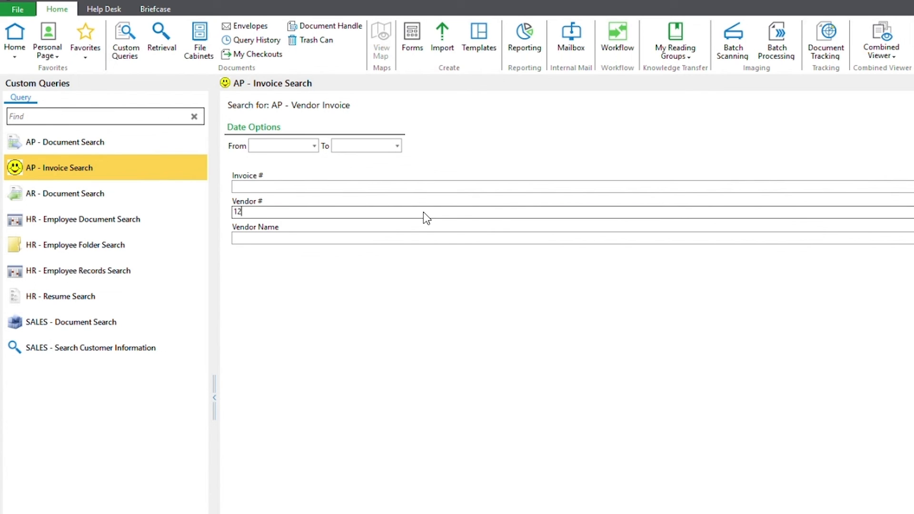